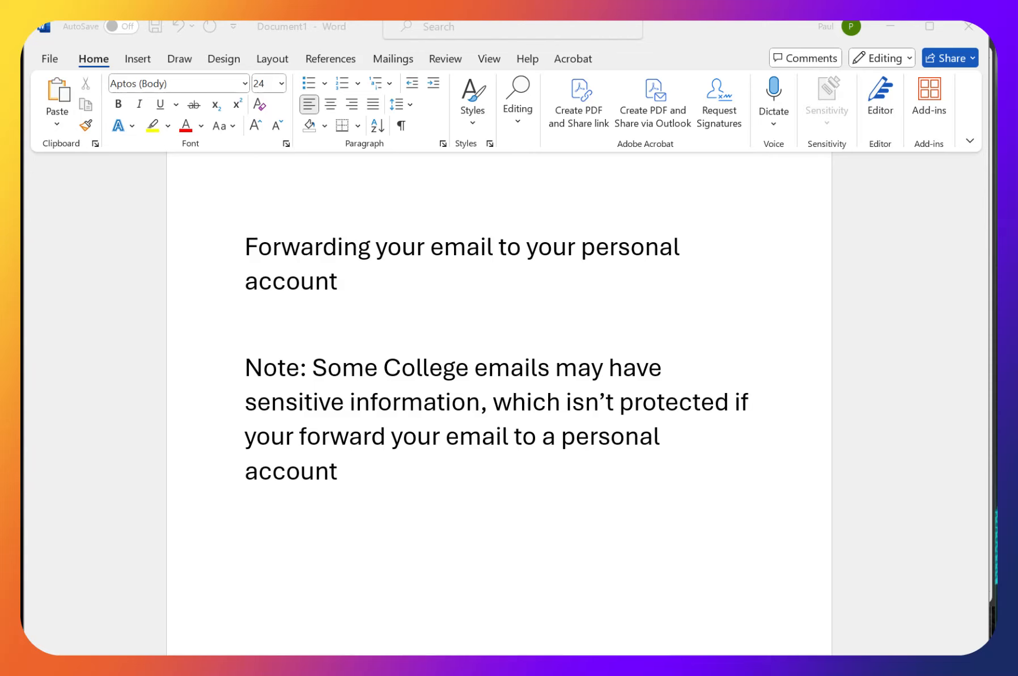
mouse_move(337, 139)
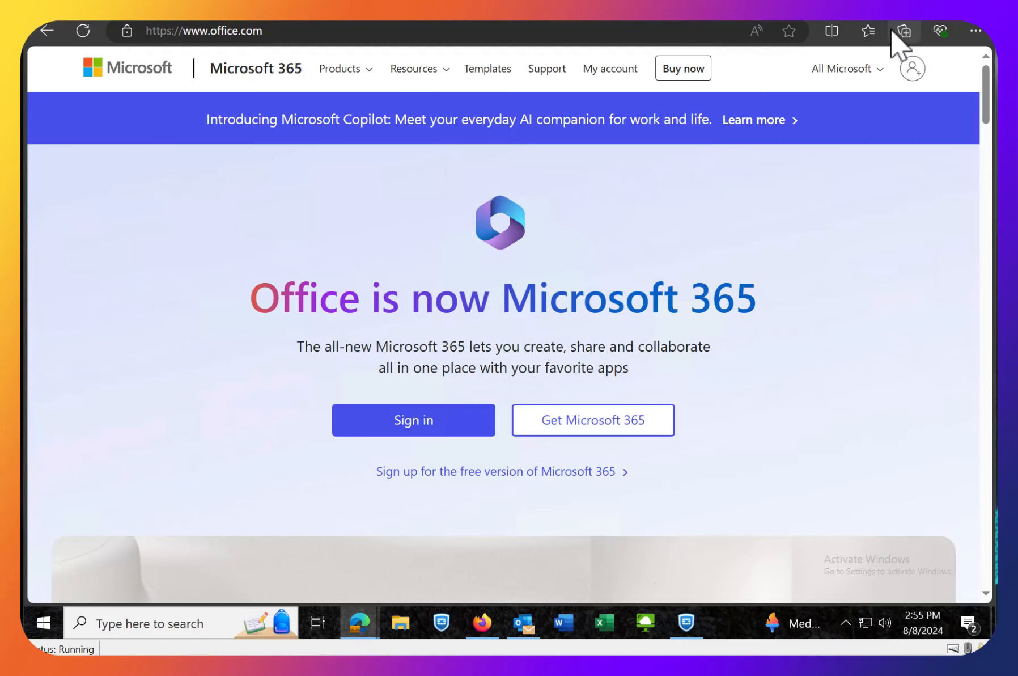
click(204, 31)
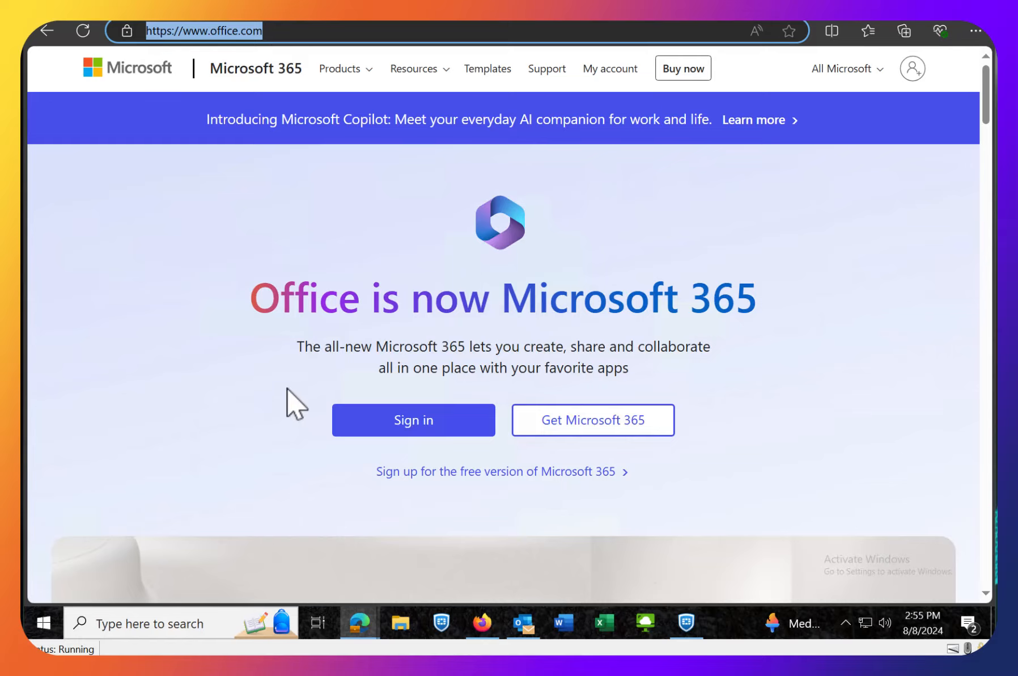
click(412, 420)
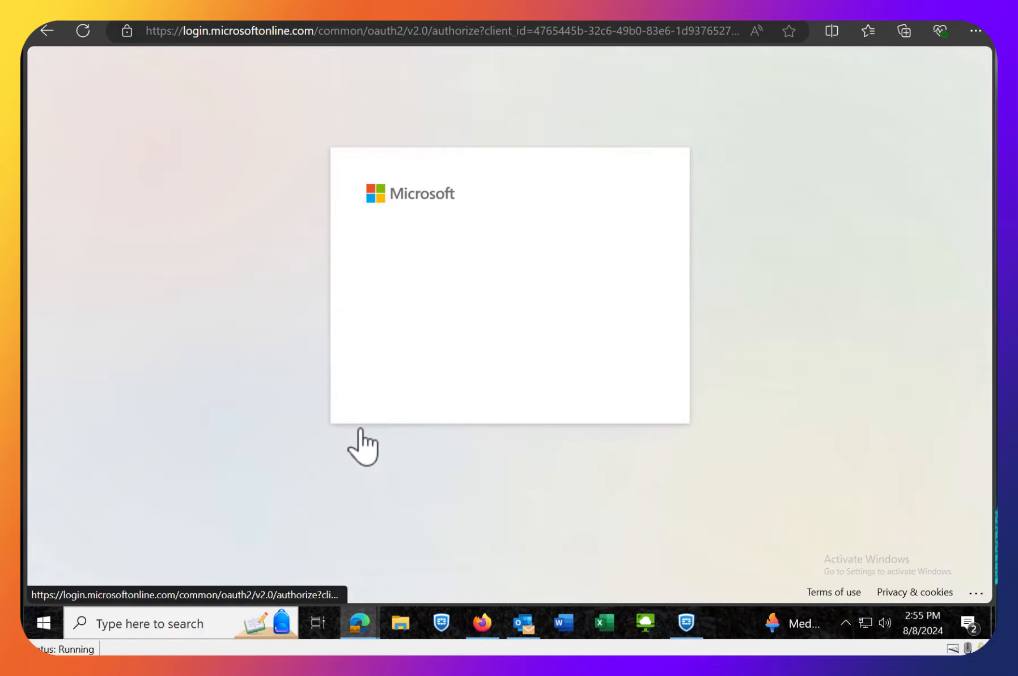
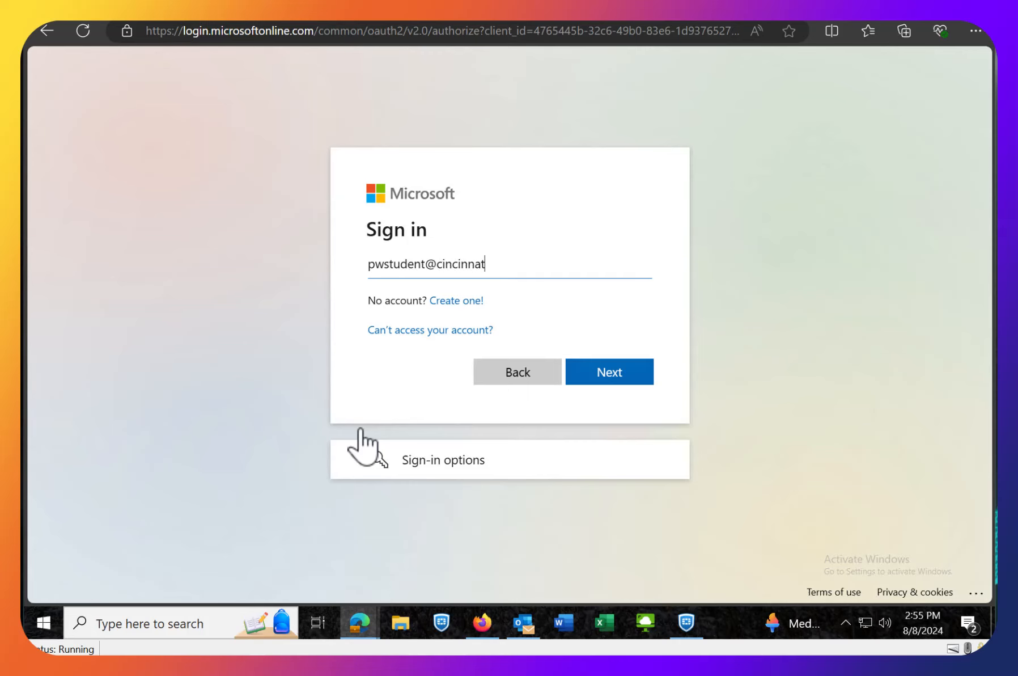
Submit the account name and password, and decline staying signed in
click(608, 372)
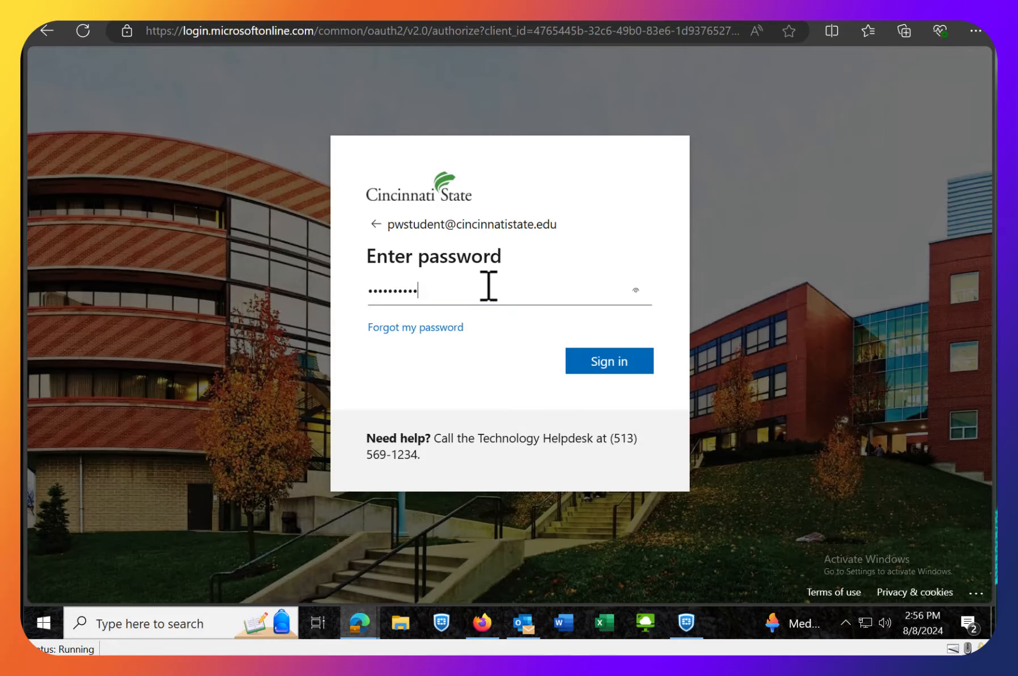
click(608, 361)
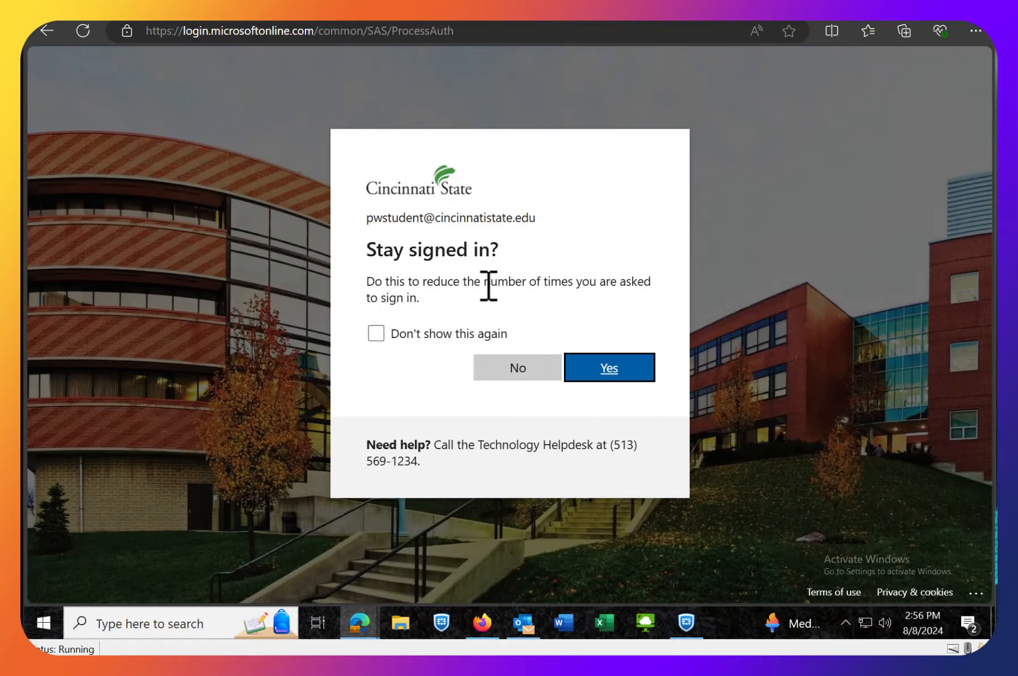
click(518, 367)
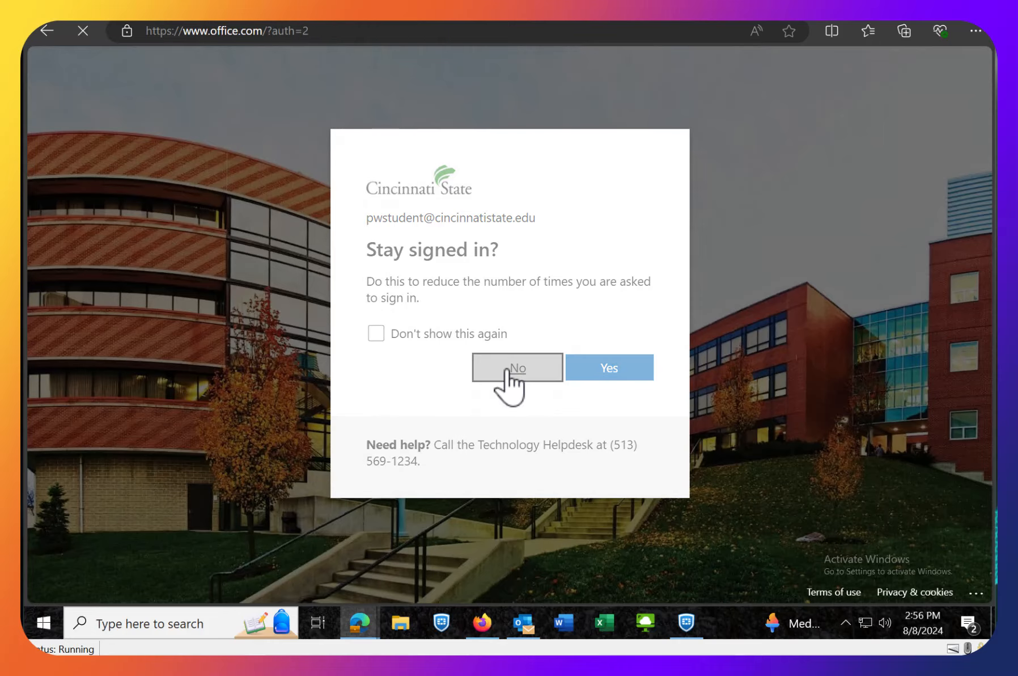
Open Outlook mail from the Microsoft 365 home page's app bar
click(516, 367)
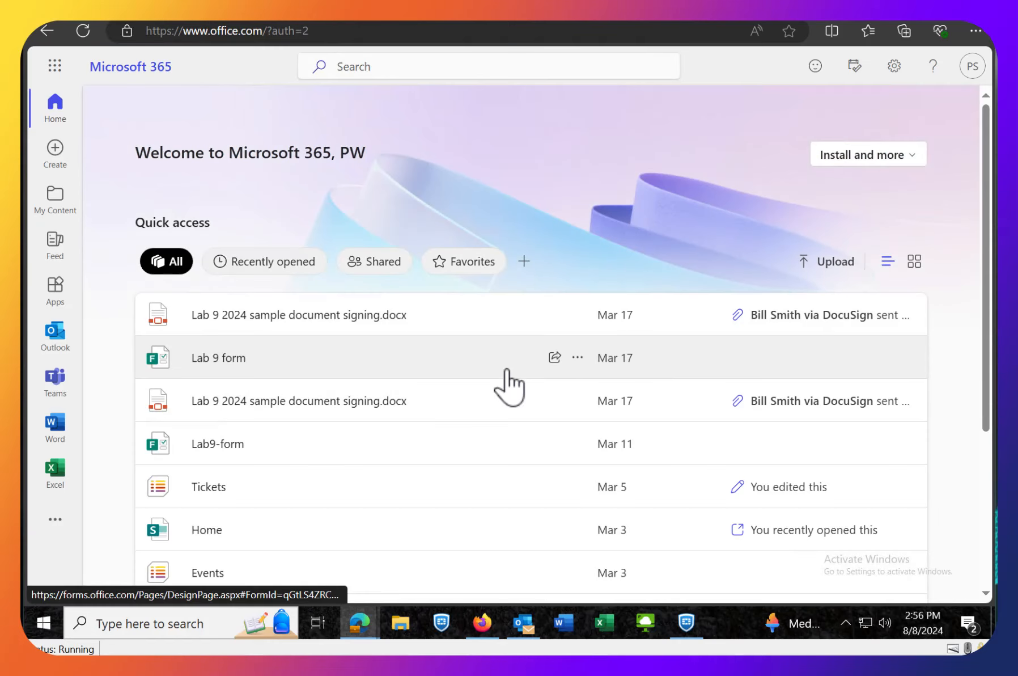
mouse_move(54, 291)
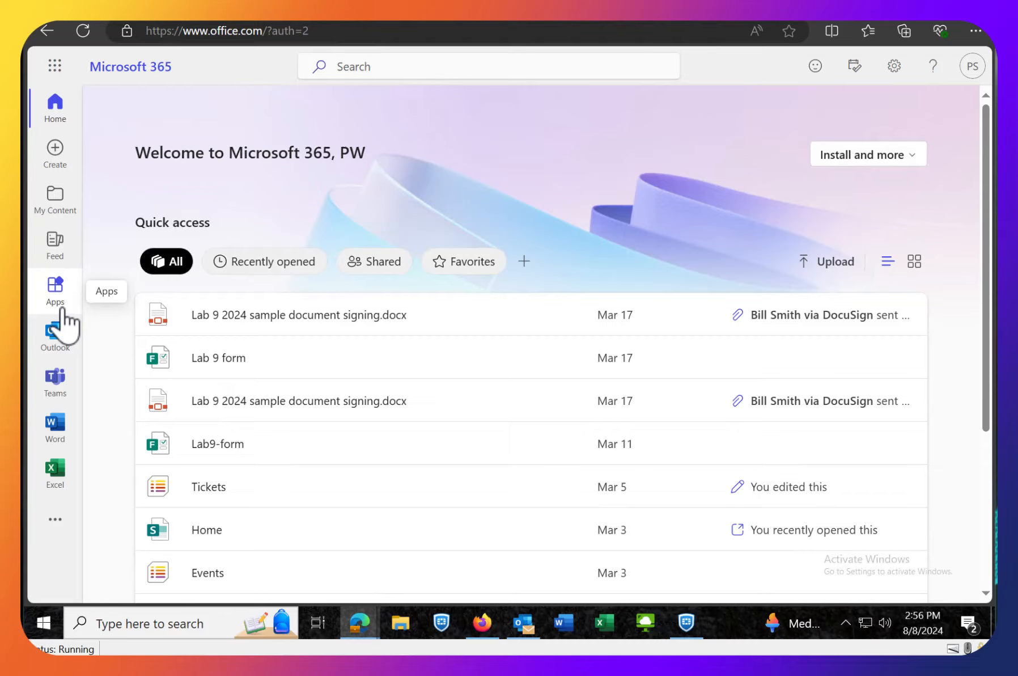
mouse_move(58, 341)
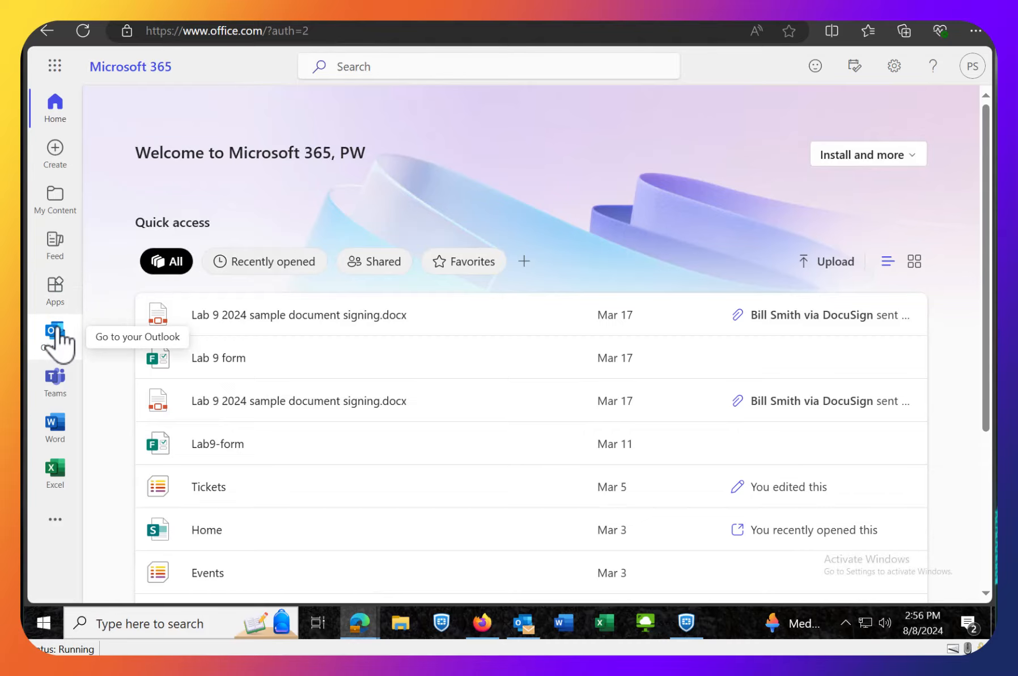
click(55, 339)
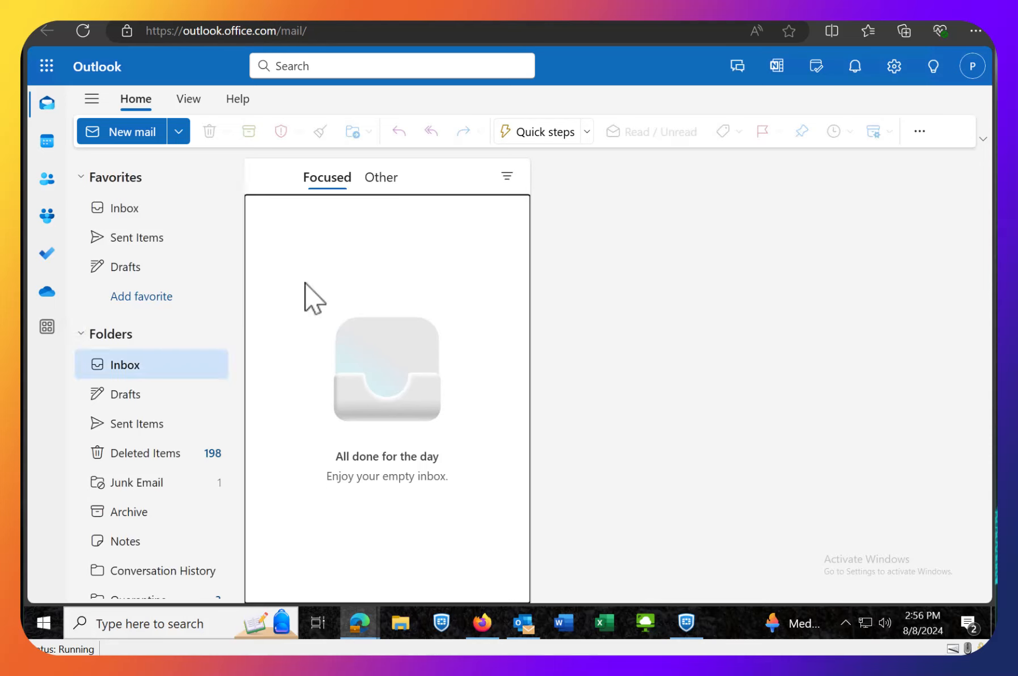
mouse_move(316, 291)
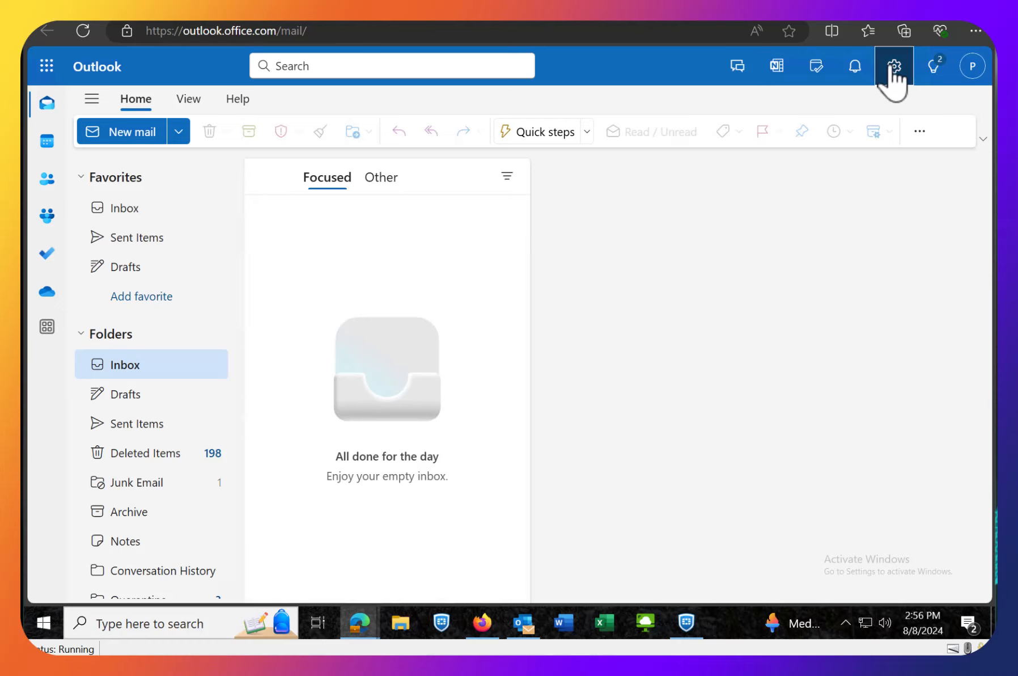
Open the Outlook settings gear and go to Mail > Forwarding
click(894, 66)
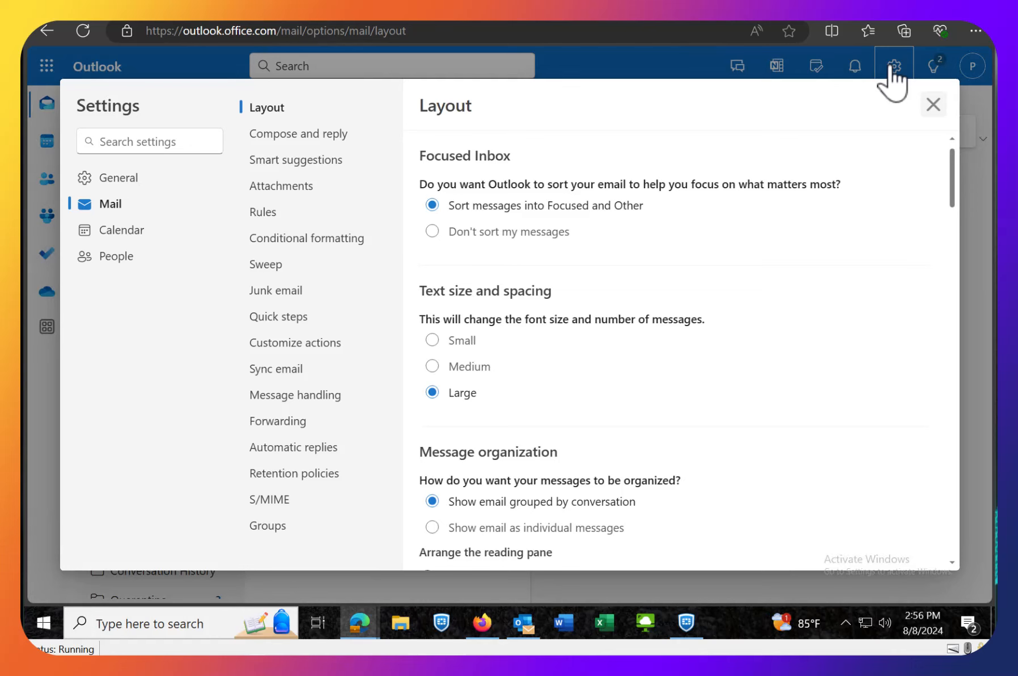
mouse_move(313, 325)
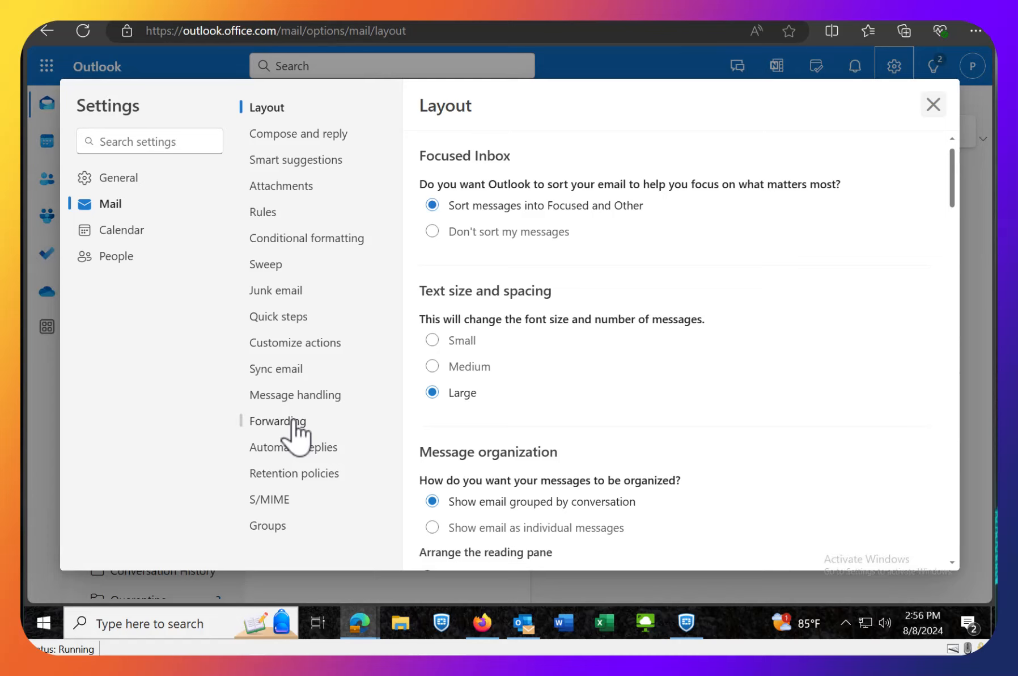
click(276, 421)
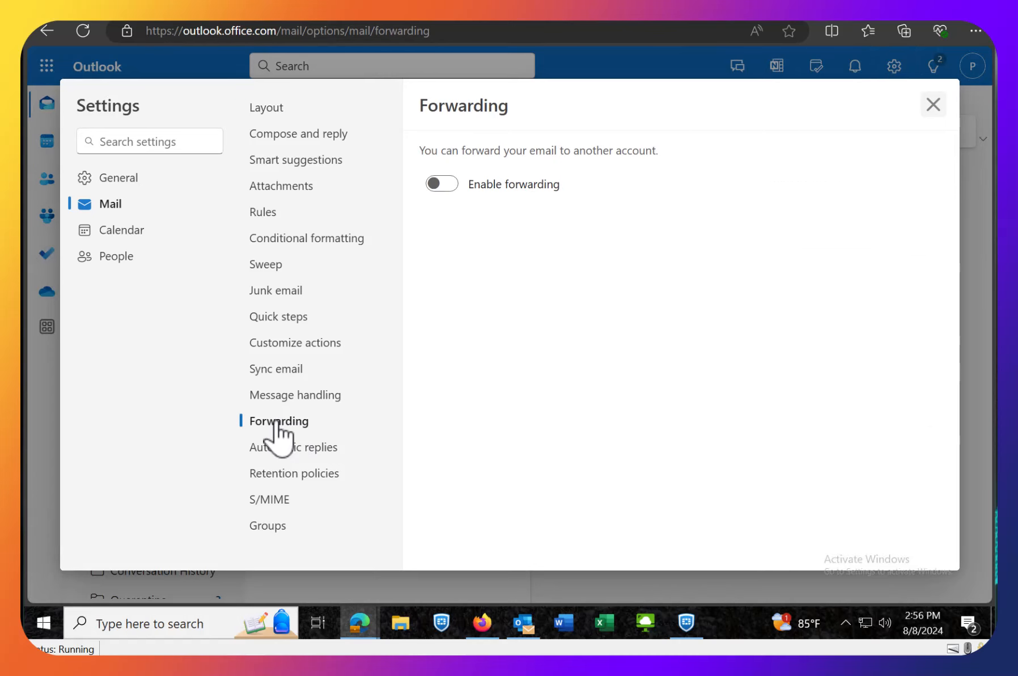
mouse_move(444, 183)
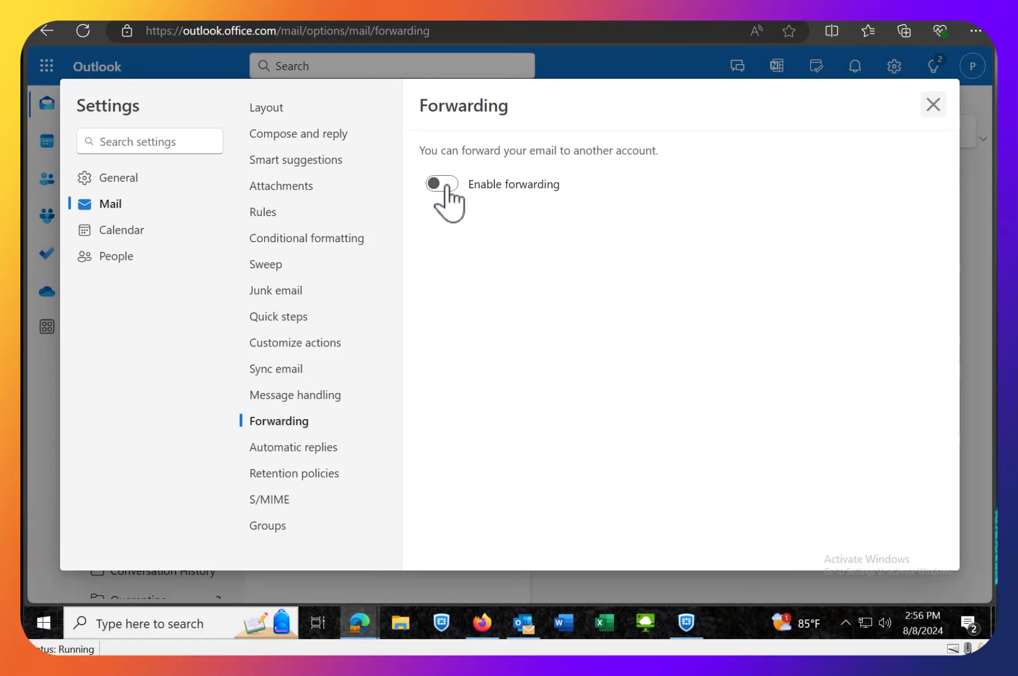
click(441, 184)
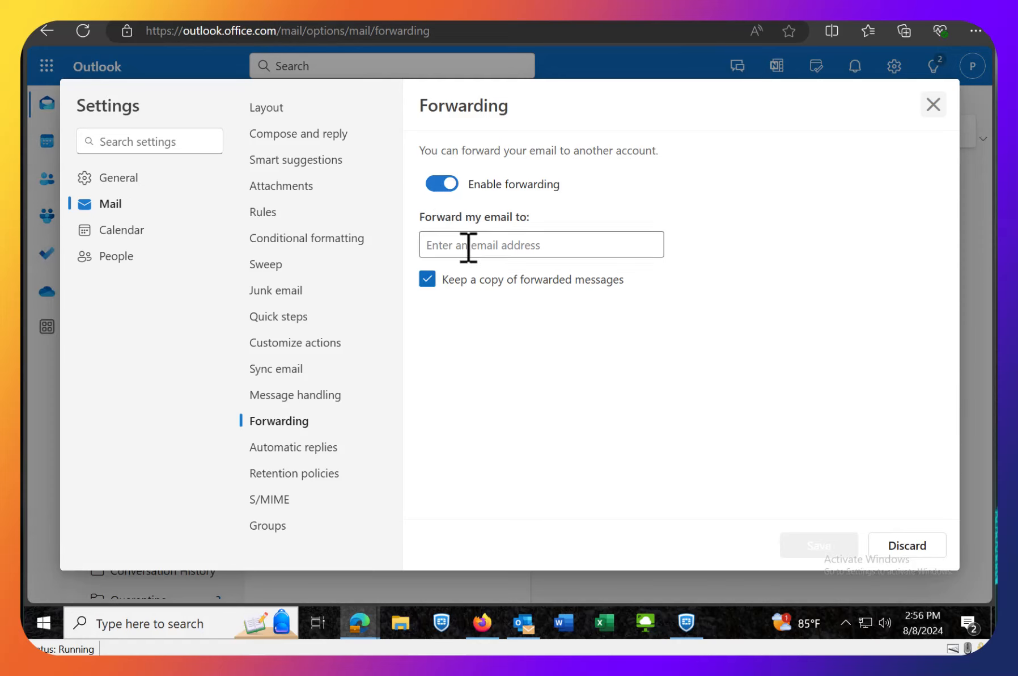
click(541, 245)
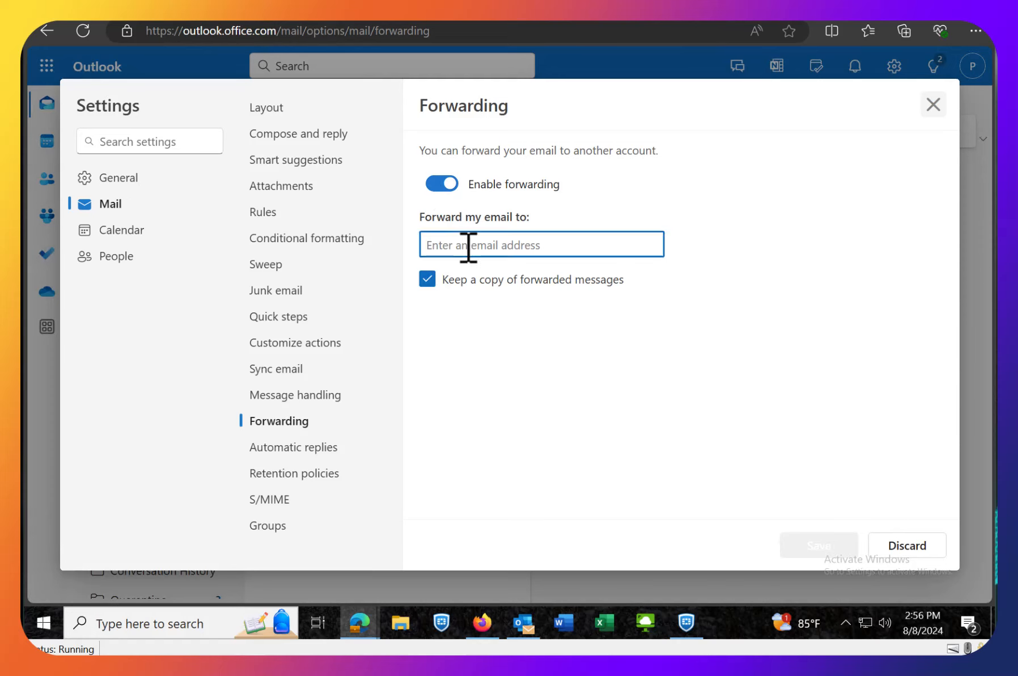
text(paul@)
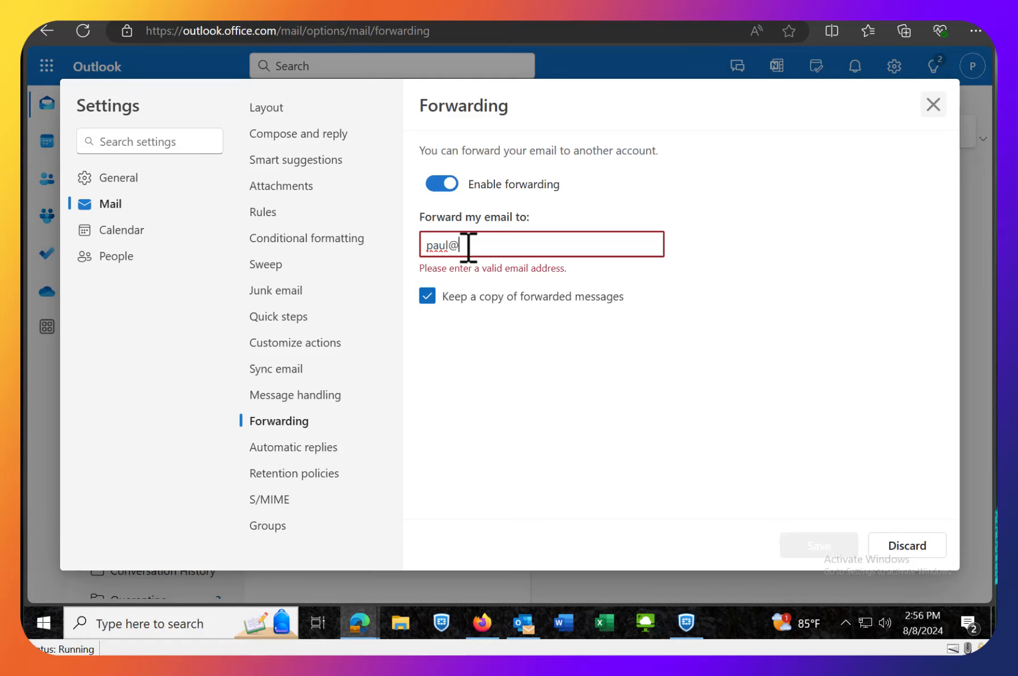
text(solfkjlskjdf.)
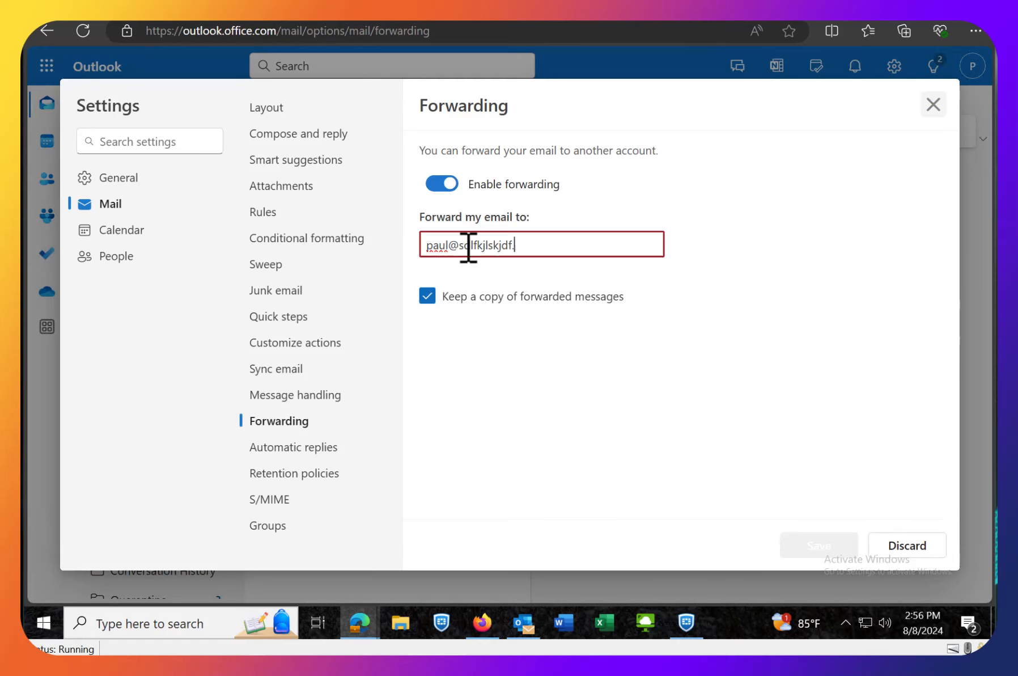
text(com)
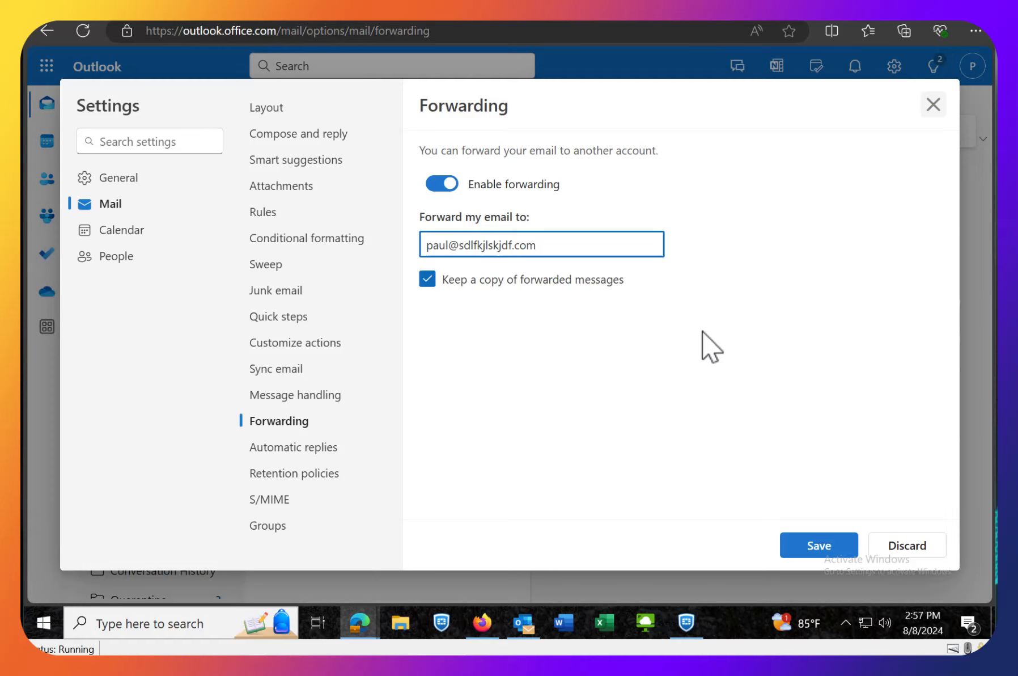
click(539, 245)
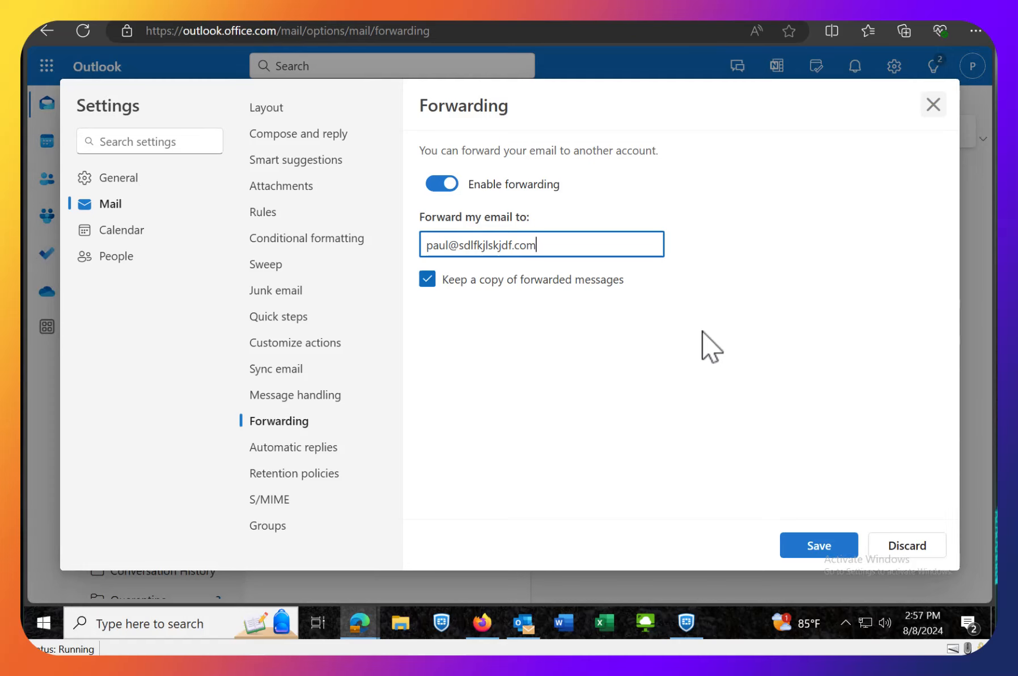